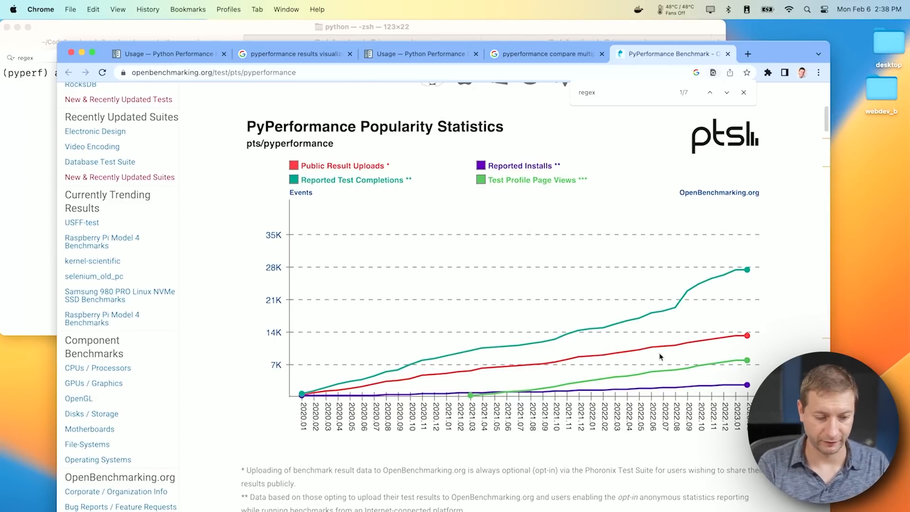
# Step: Scroll to the Benchmark Option Popularity chart and select regex_compile to show per-processor results
pyautogui.scroll(-3)
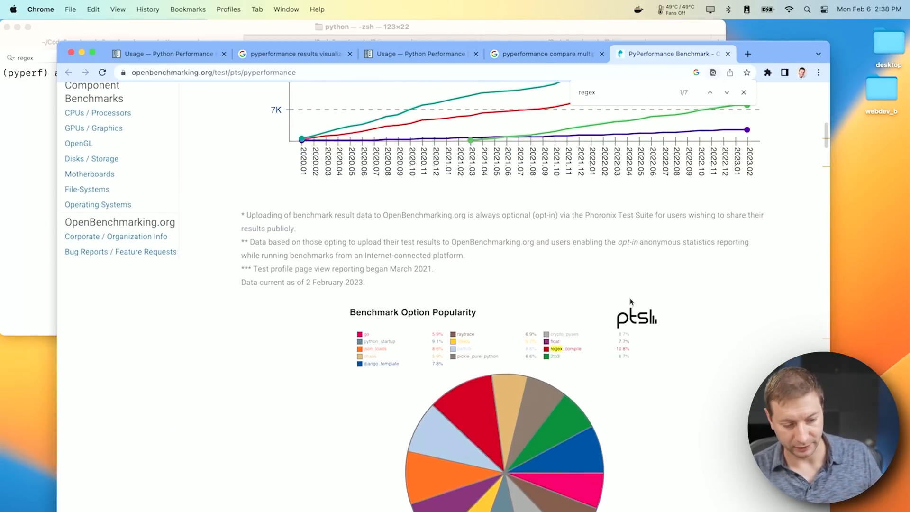
pyautogui.scroll(-3)
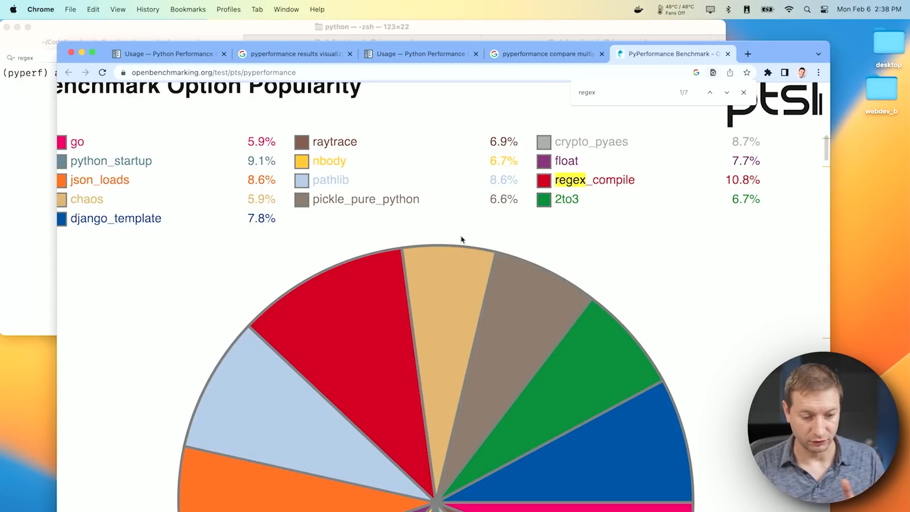
pyautogui.click(743, 93)
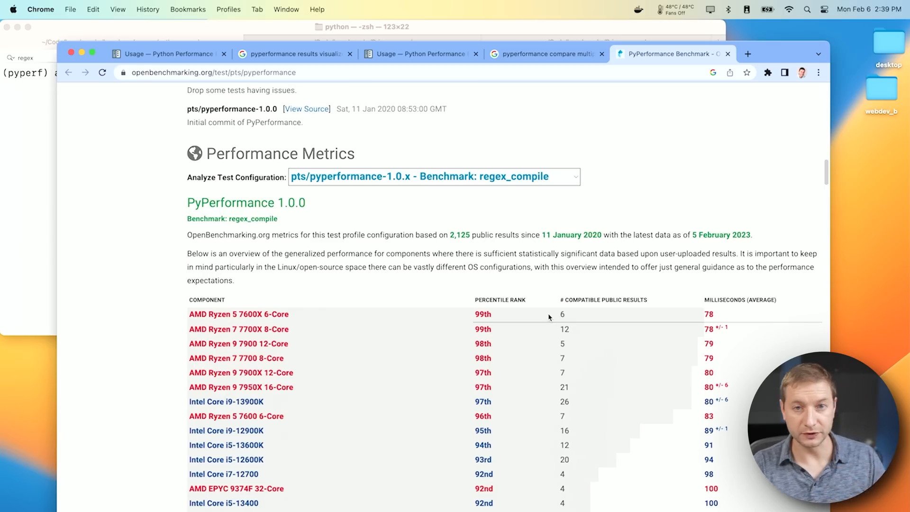
pyautogui.scroll(-3)
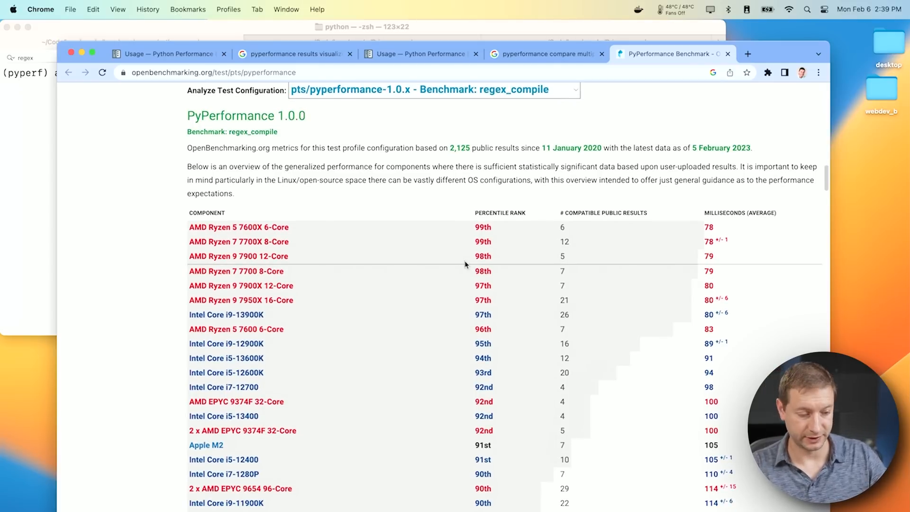
pyautogui.scroll(-3)
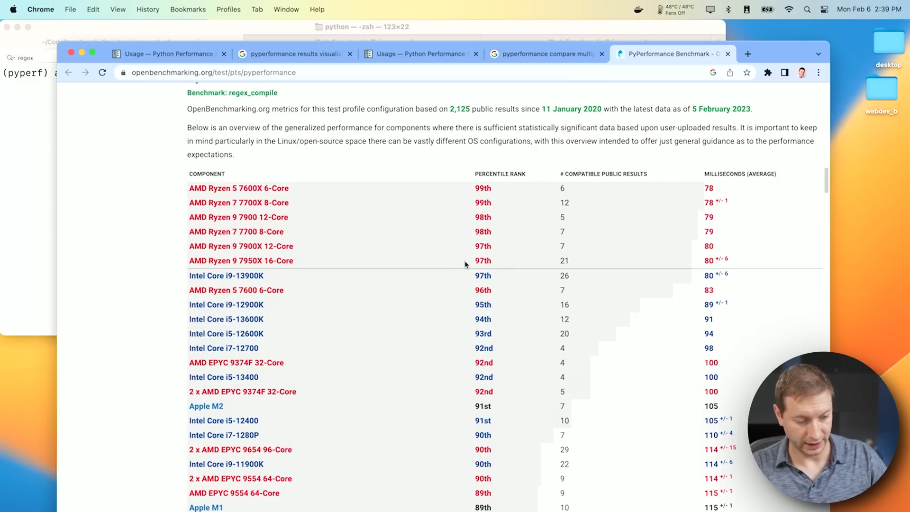
pyautogui.moveTo(281, 282)
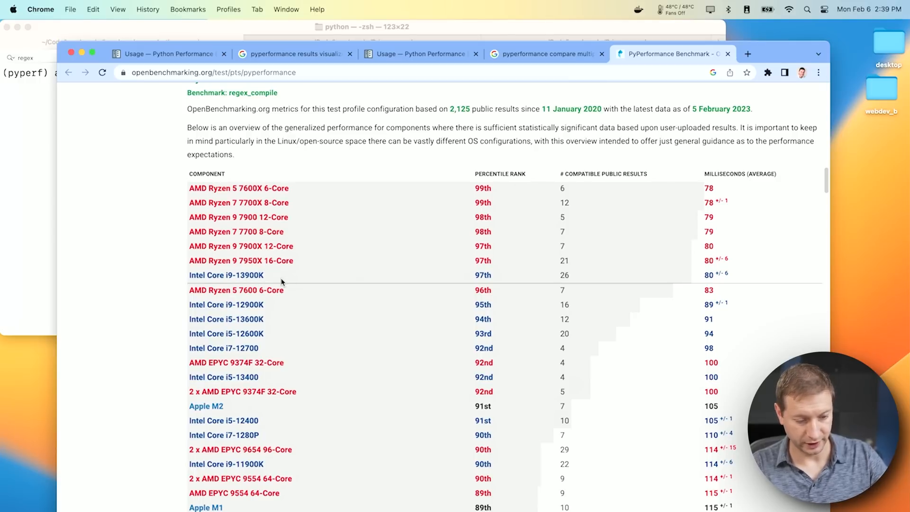
pyautogui.scroll(-3)
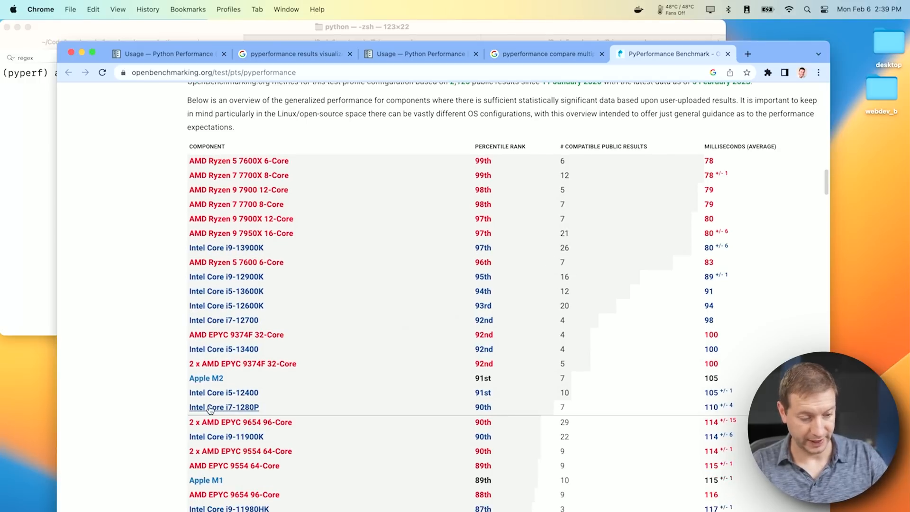
pyautogui.moveTo(207, 377)
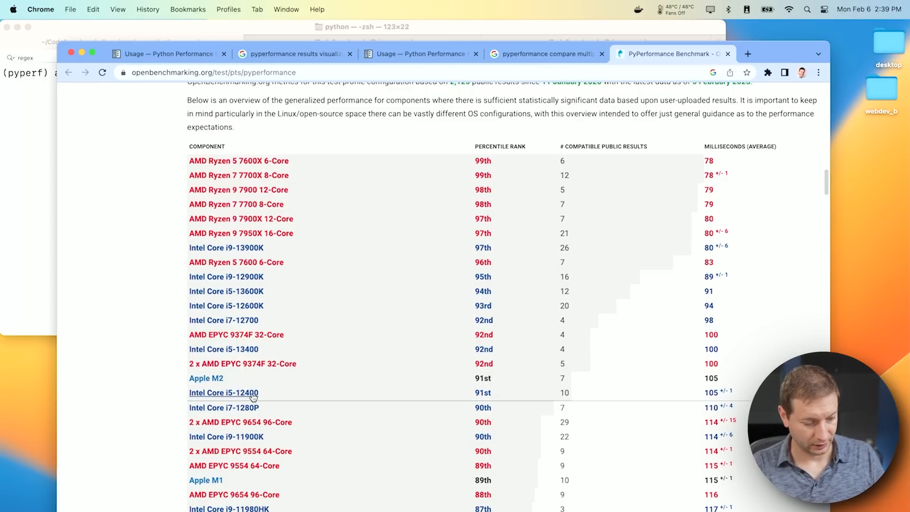
pyautogui.moveTo(205, 479)
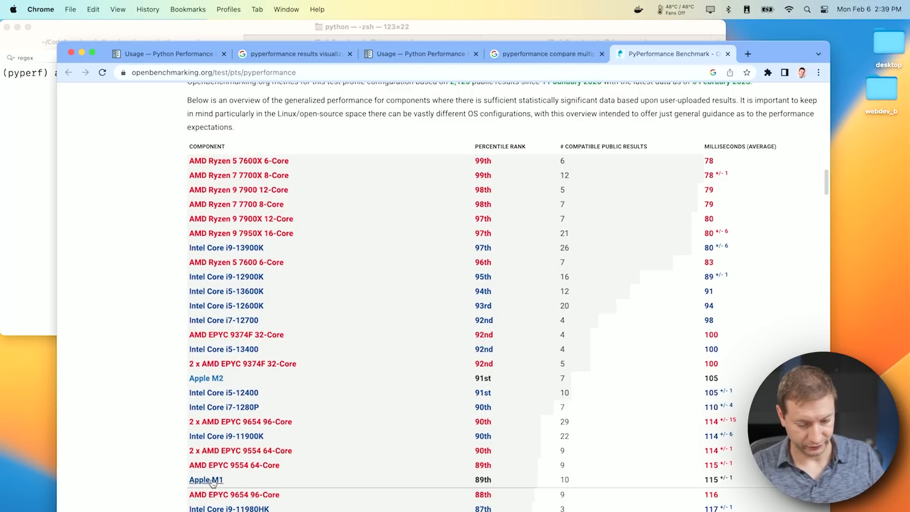
pyautogui.scroll(-3)
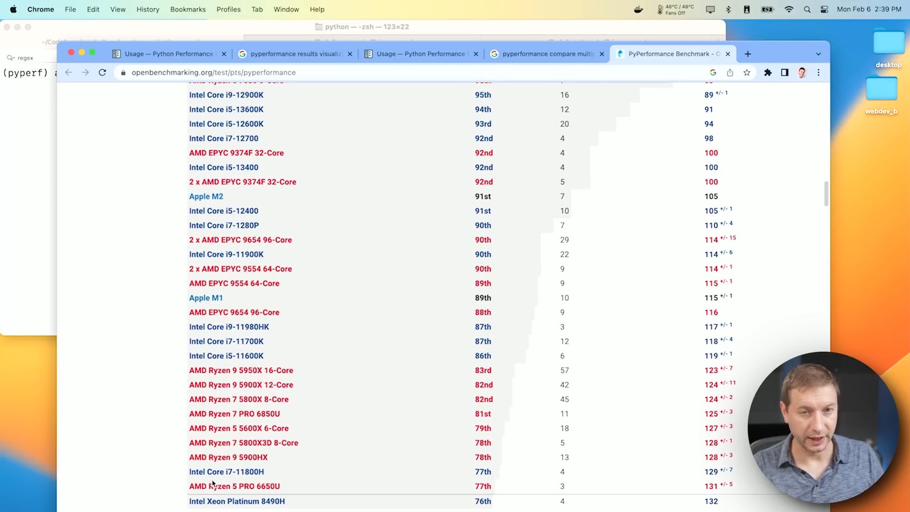
pyautogui.scroll(3)
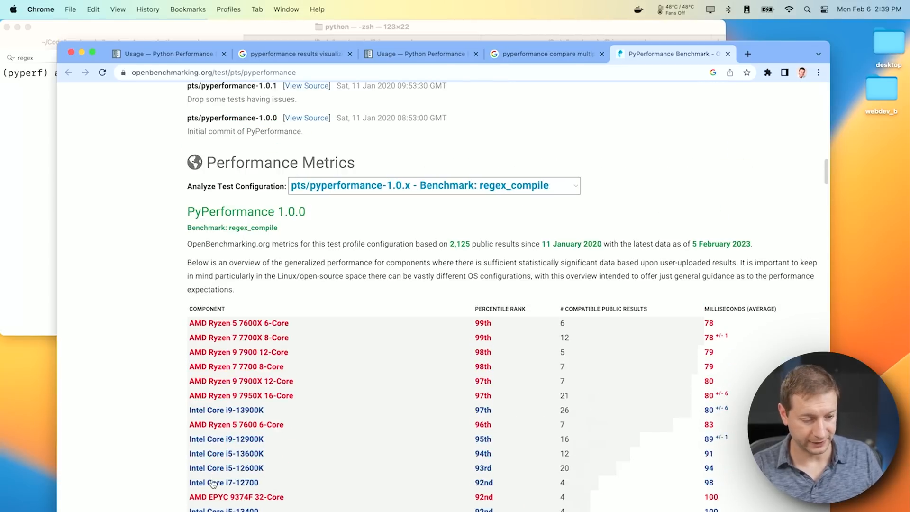
pyautogui.moveTo(319, 277)
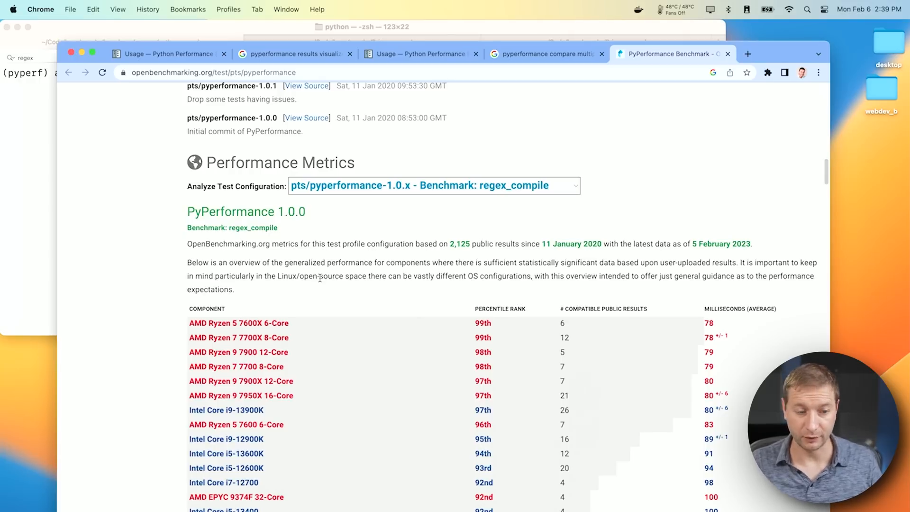